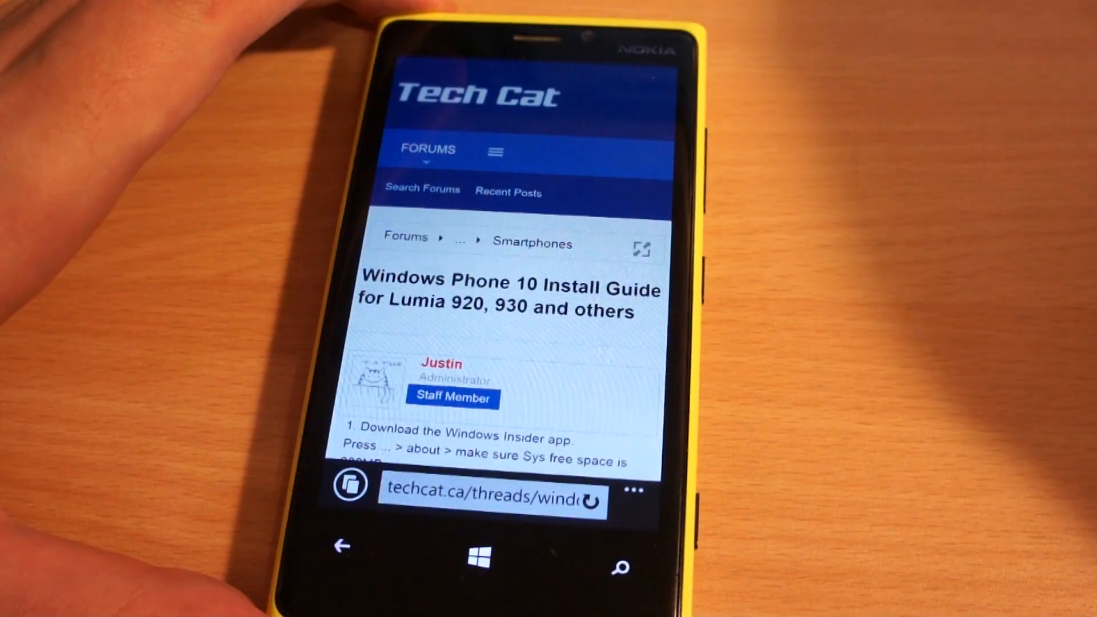
Scroll the techcat.ca guide and start downloading the proxy certificate from its link.
scroll("down", 3)
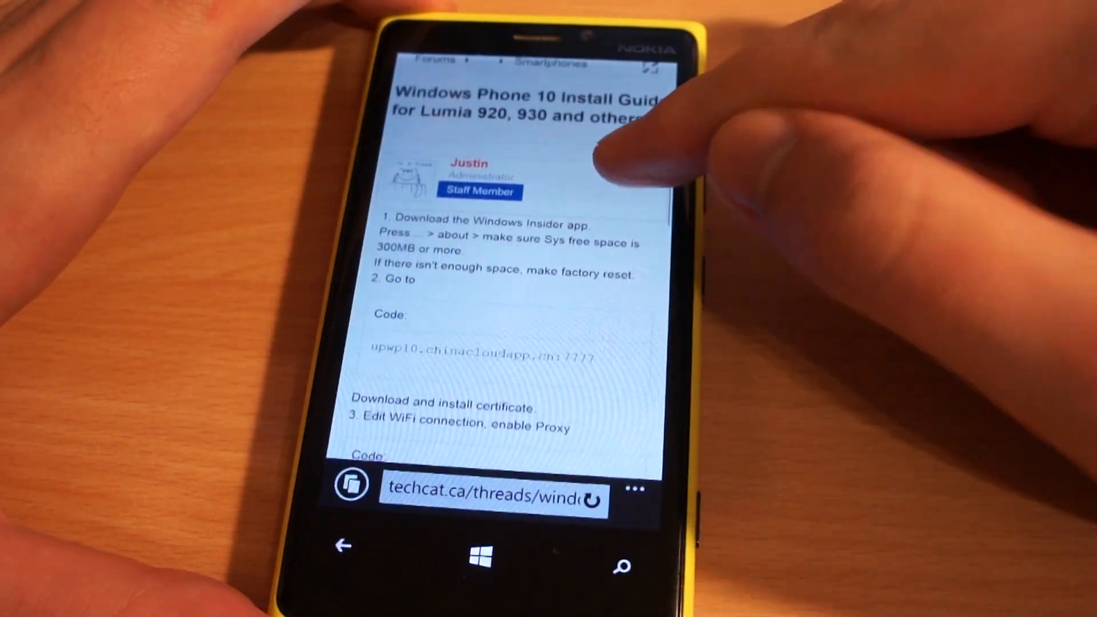
scroll("down", 3)
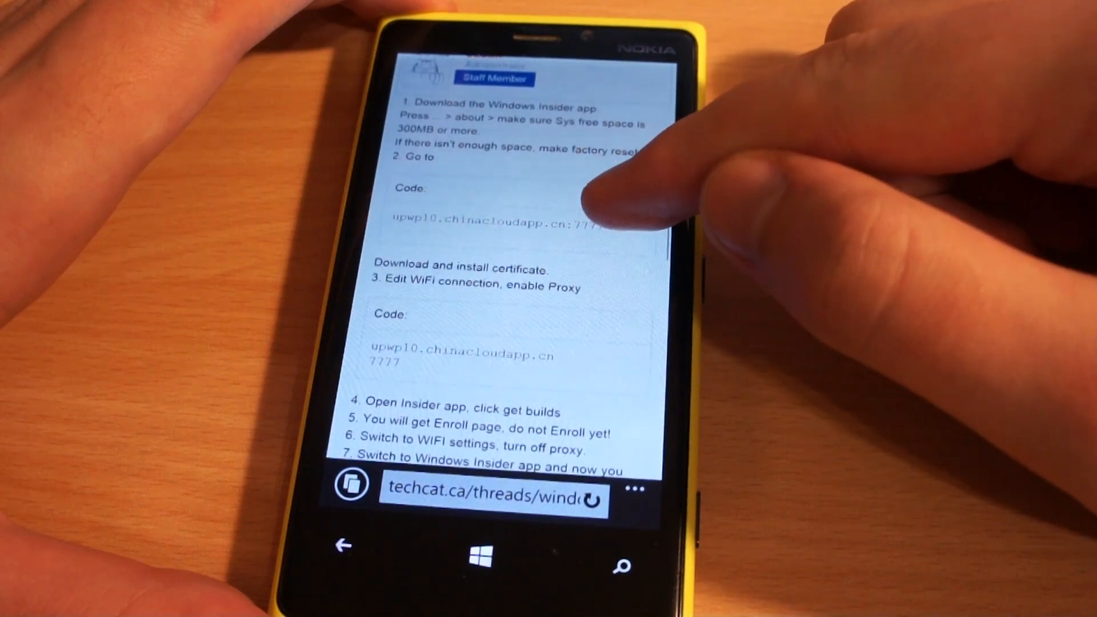
left_click(483, 487)
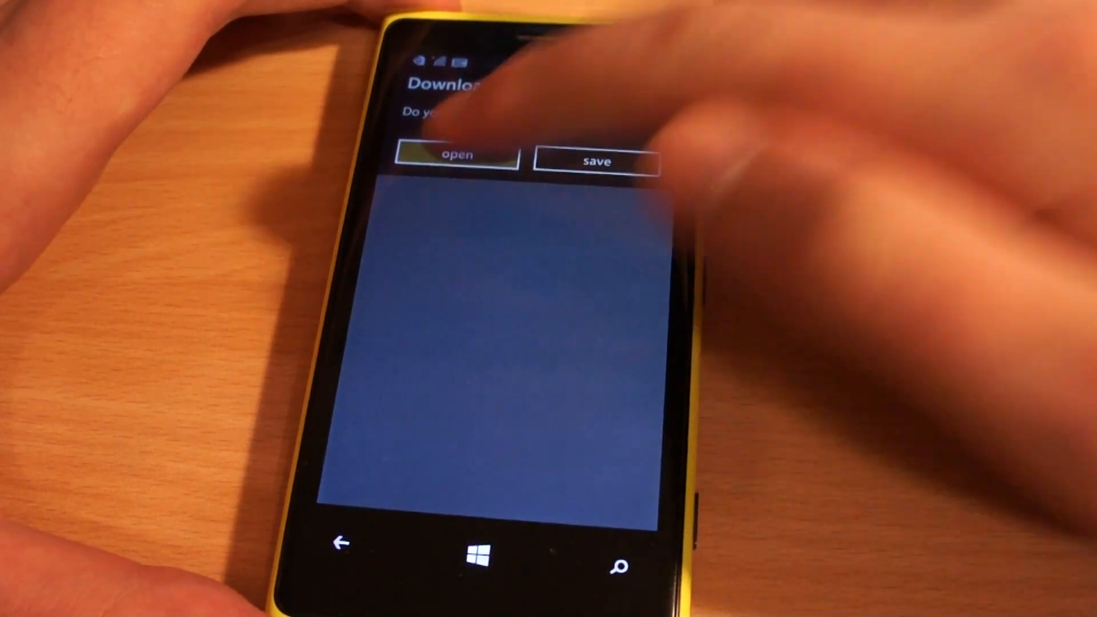
Open the downloaded DO_NOT_TRUST_FiddlerRoot certificate and install it.
left_click(458, 154)
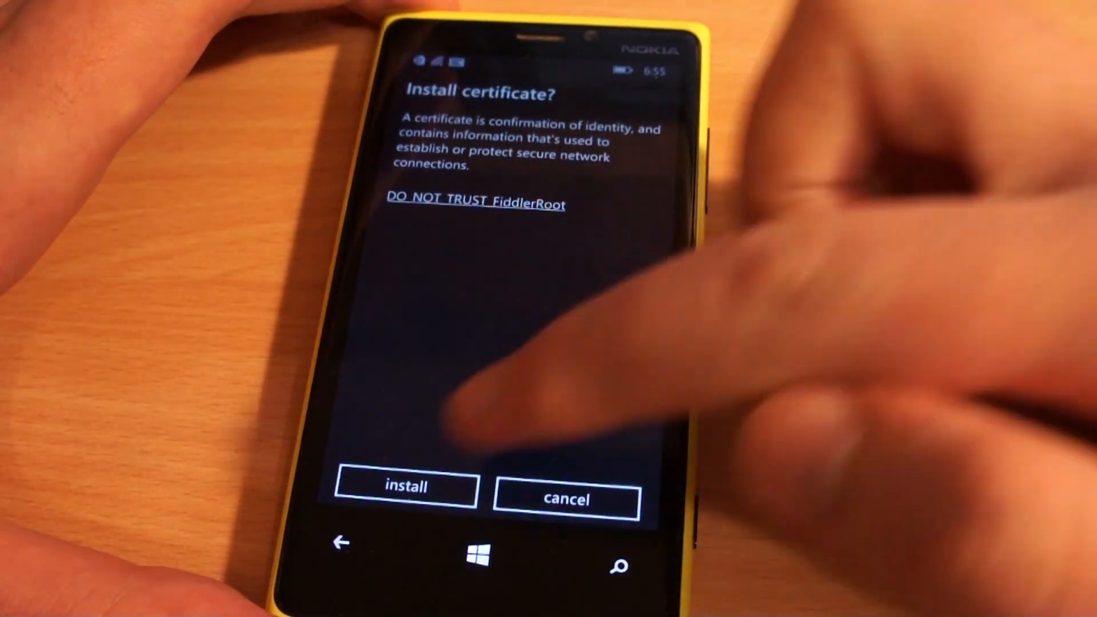
left_click(404, 487)
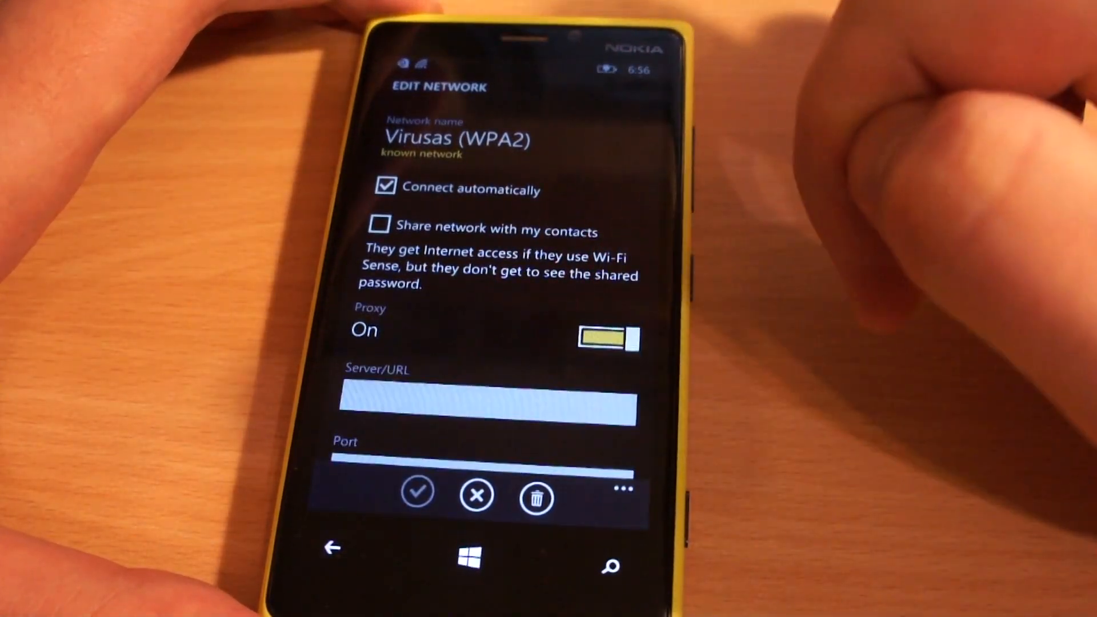
Save the Virusas (WPA2) network's proxy settings with the proxy switched on.
left_click(486, 399)
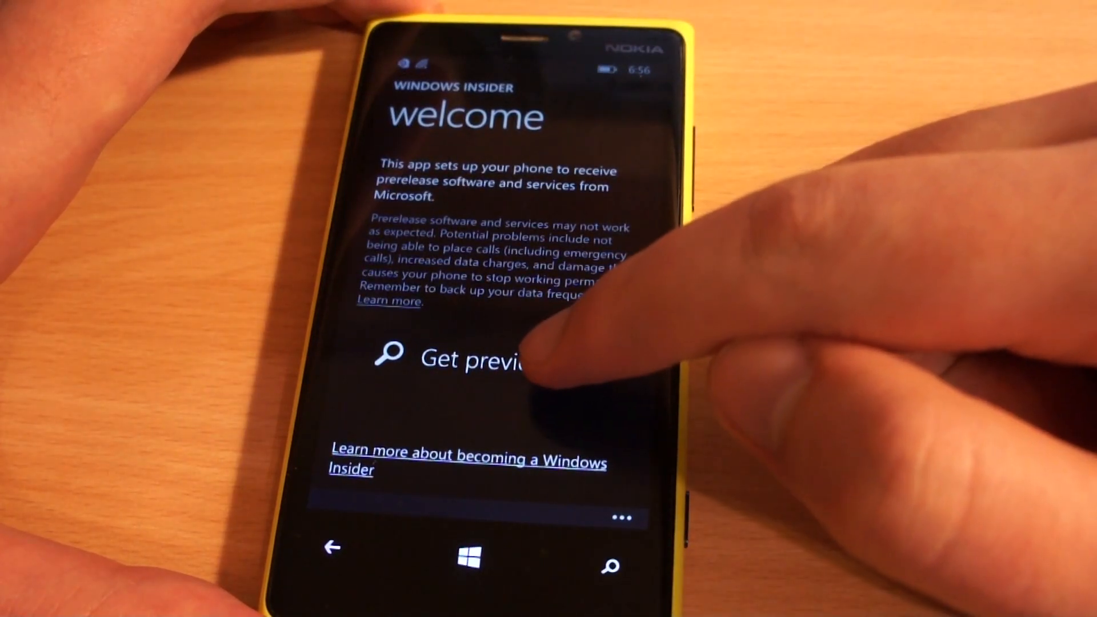
Request preview builds from the Windows Insider welcome page.
left_click(476, 360)
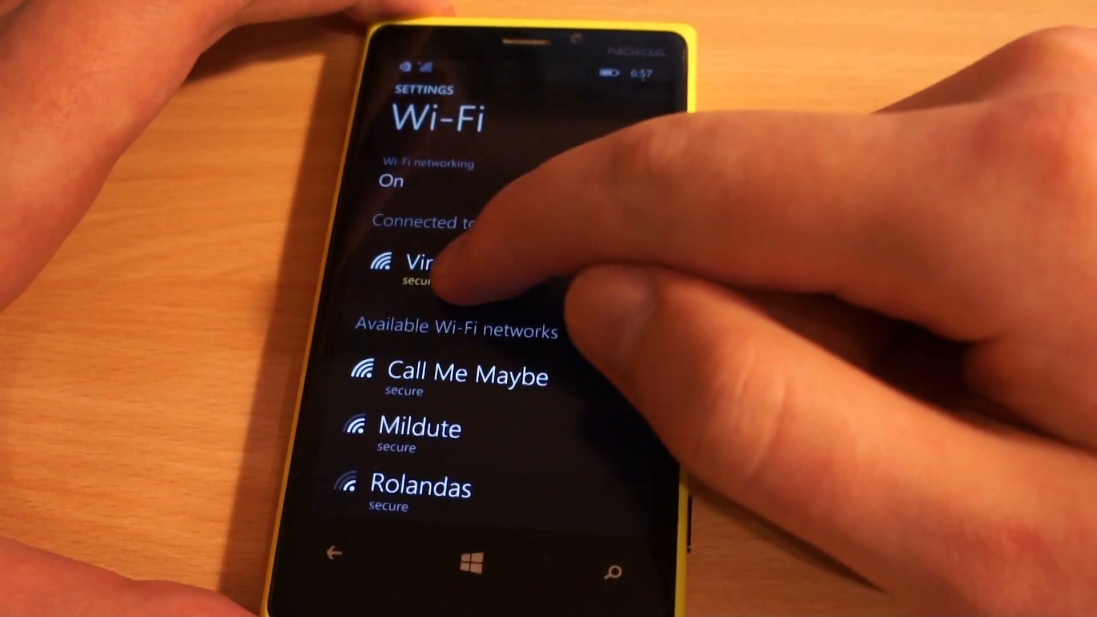
Open the connected Wi-Fi network's edit settings.
left_click(420, 266)
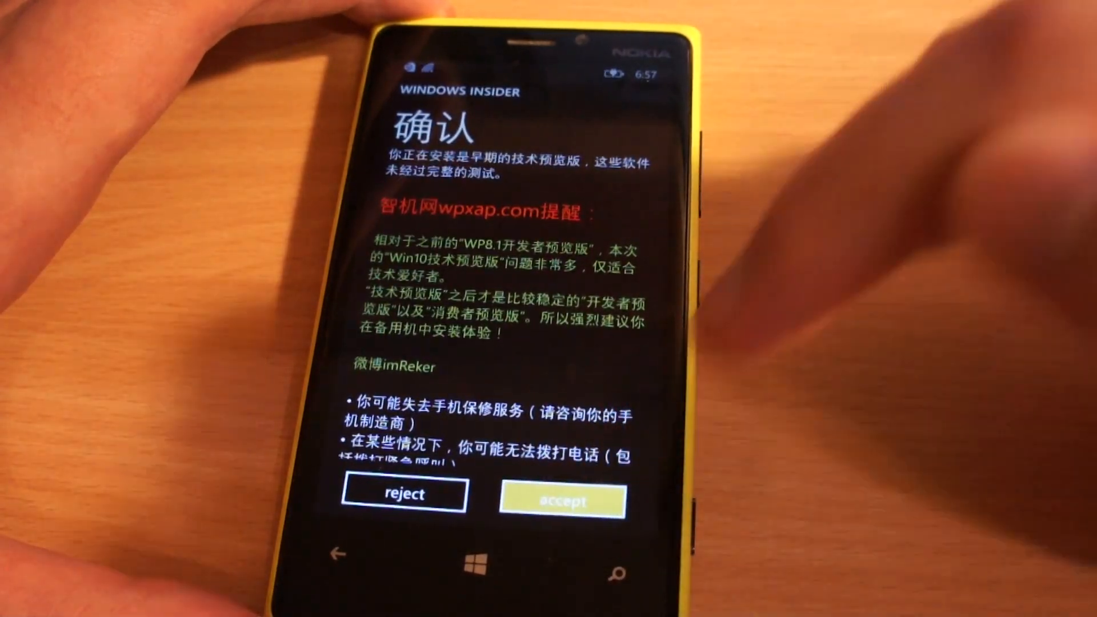
Accept the preview software terms on the Windows Insider confirmation page.
left_click(562, 500)
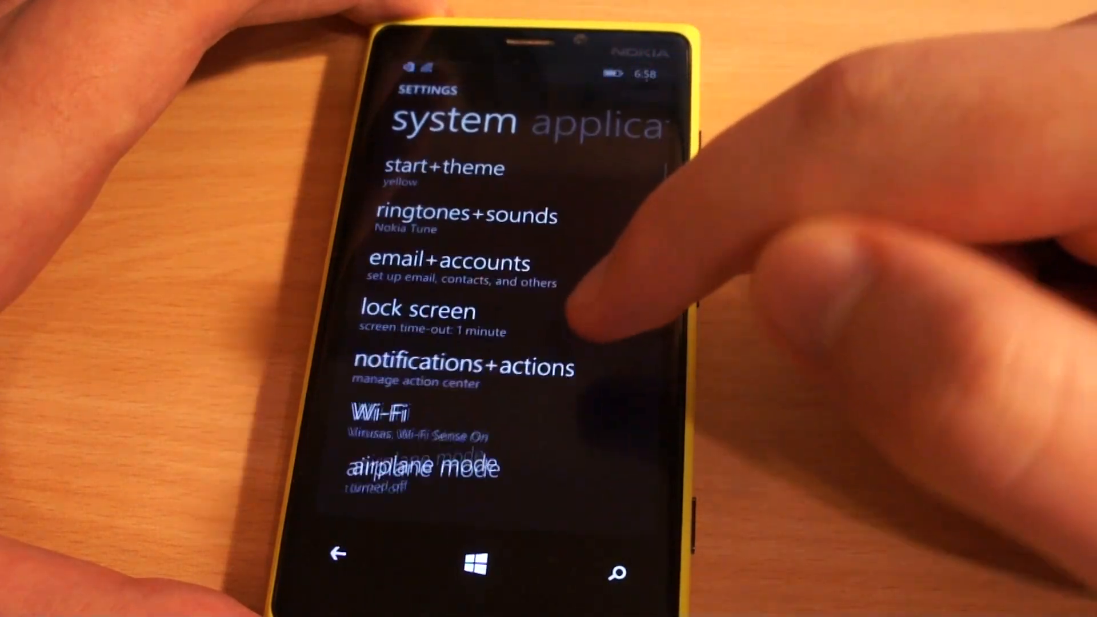
Check for new updates on the phone update settings page.
scroll("down", 3)
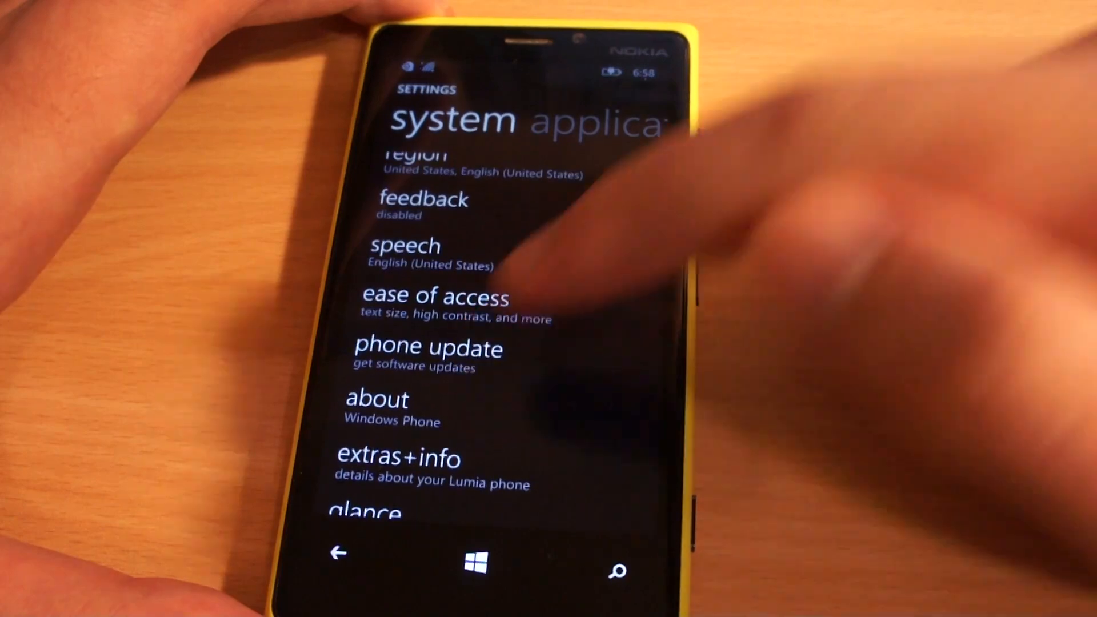
left_click(428, 347)
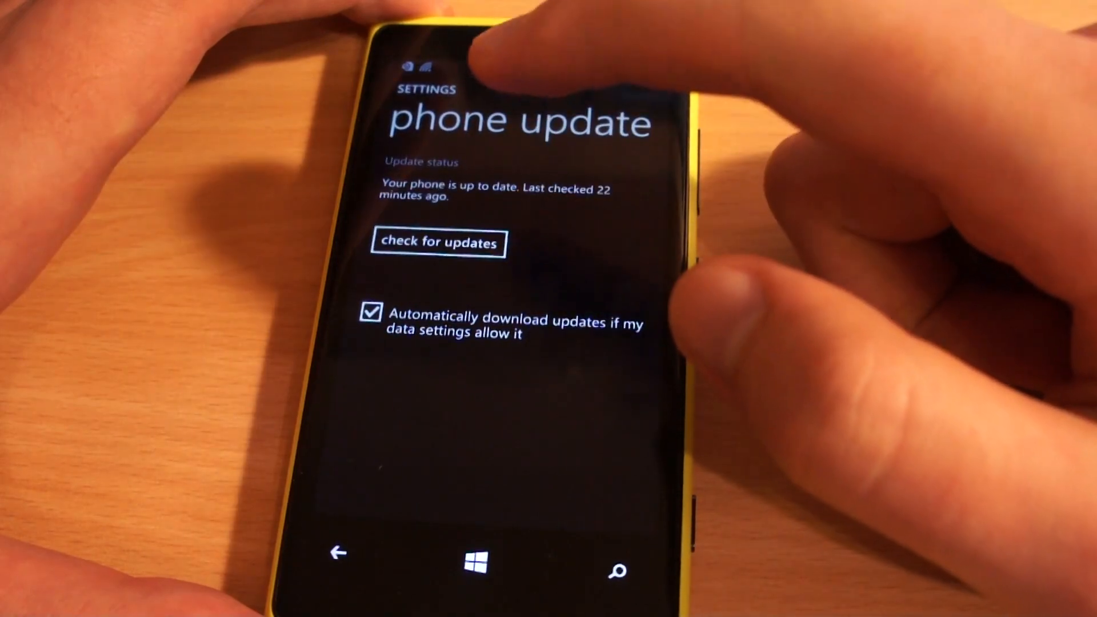
left_click(439, 242)
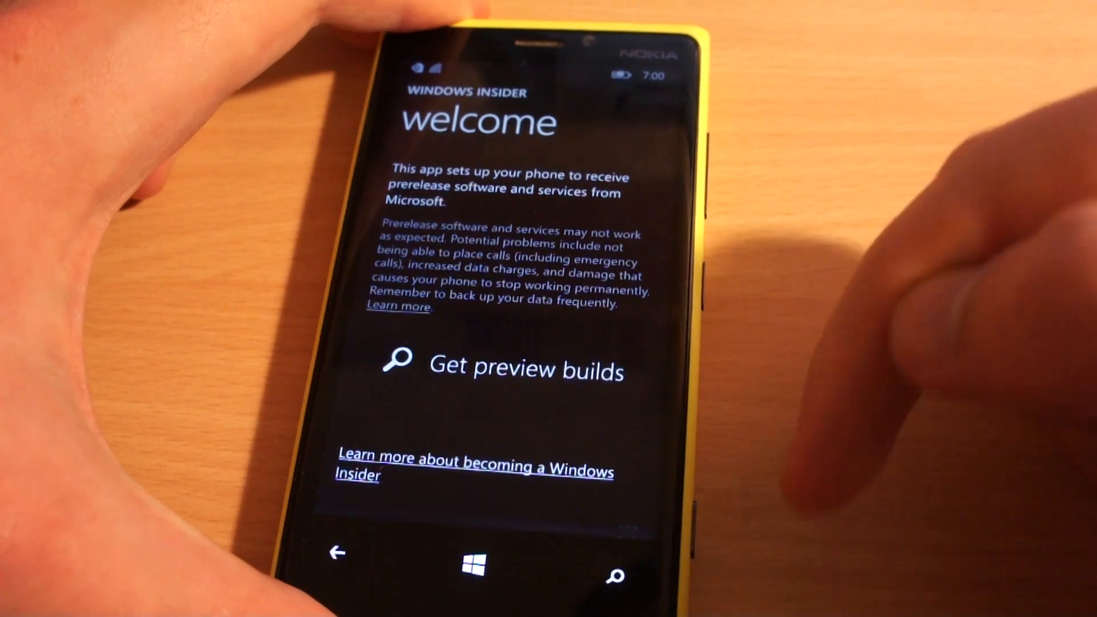
Request preview builds, enroll in the Insider Fast ring and accept the preview terms.
left_click(501, 369)
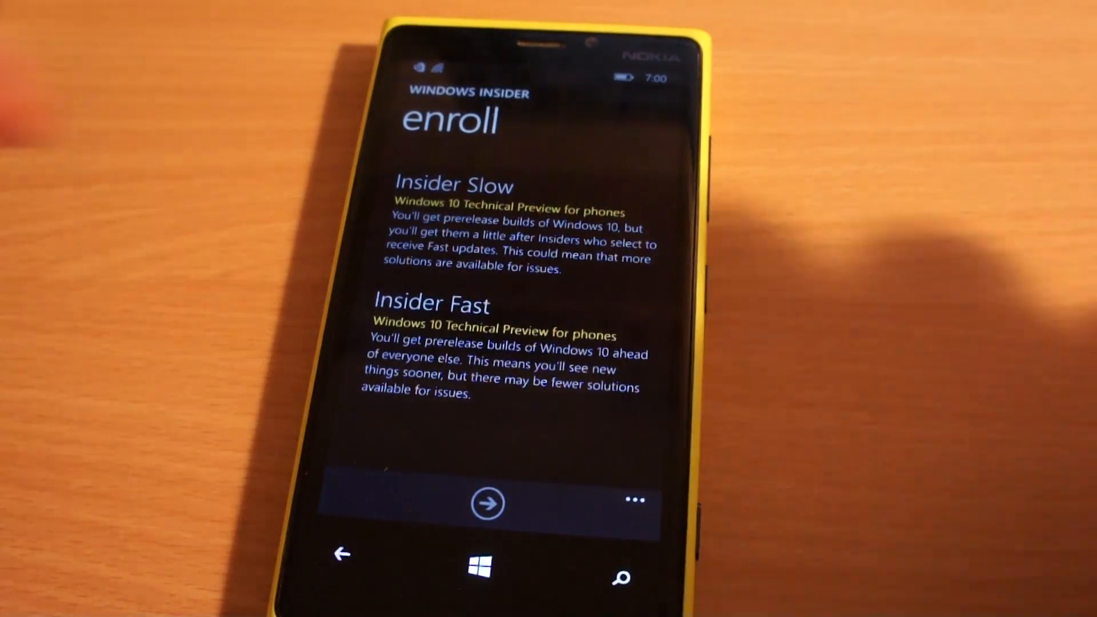
left_click(485, 503)
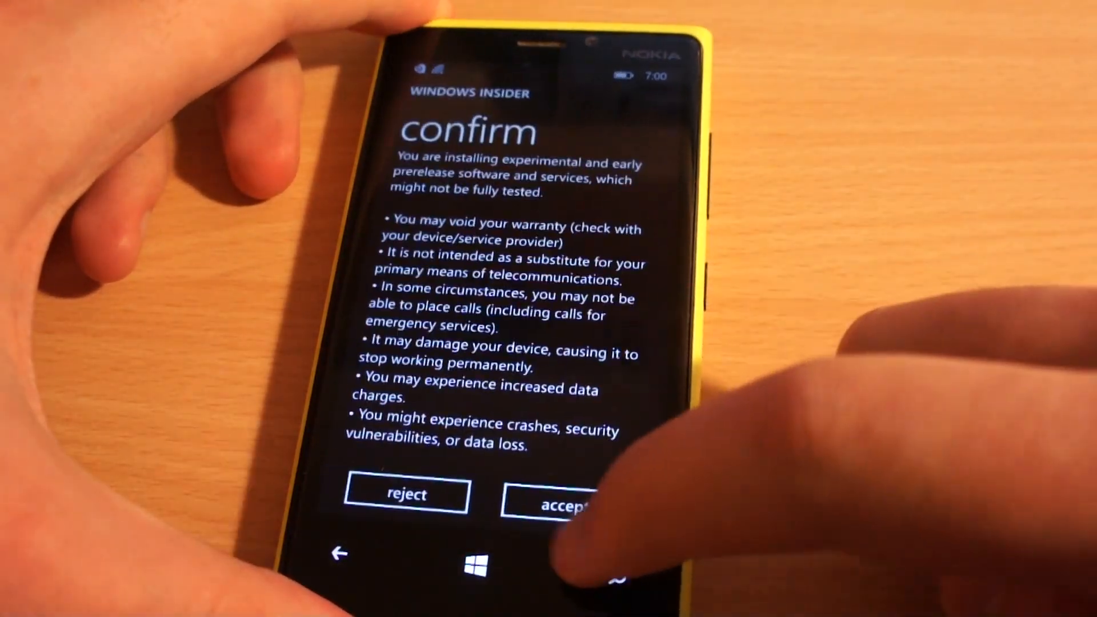
left_click(567, 497)
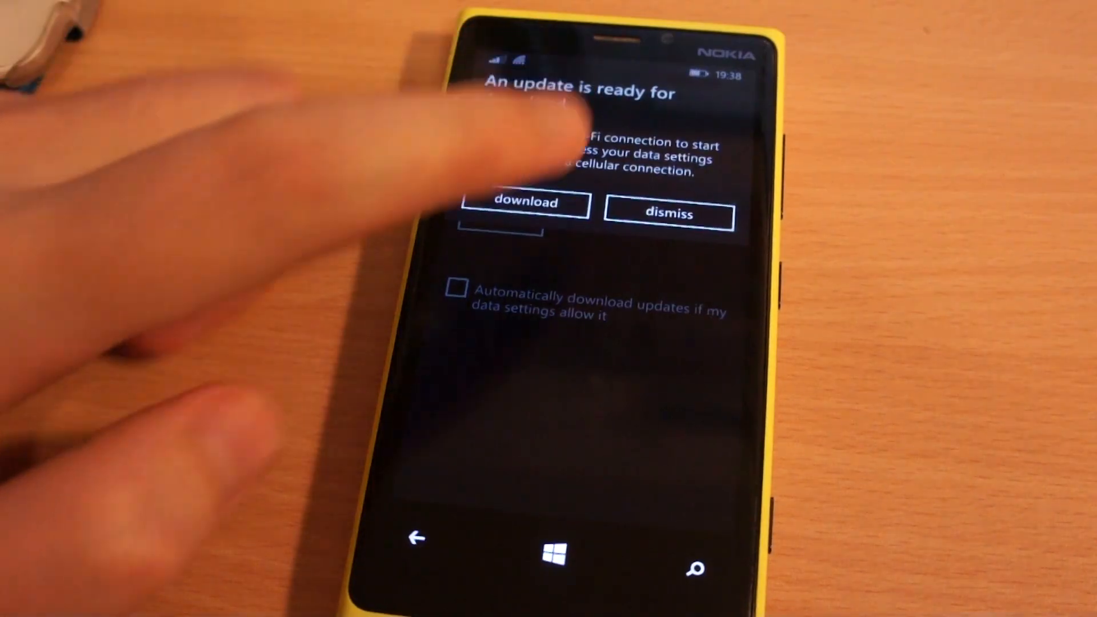
Download the Windows 10 Technical Preview update and start installing it.
left_click(525, 204)
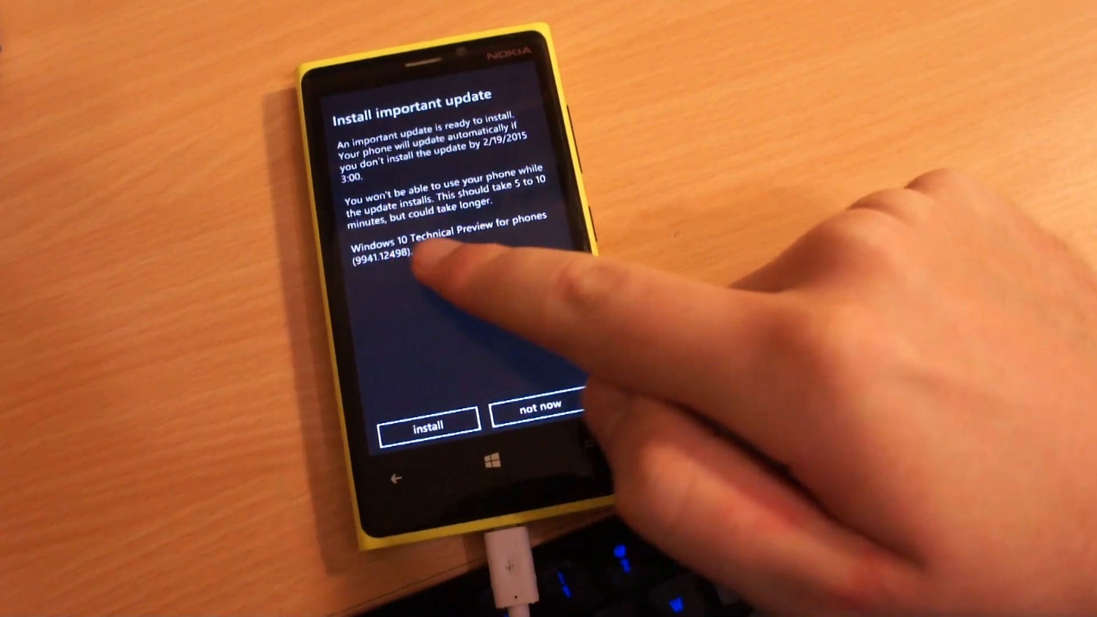
left_click(428, 423)
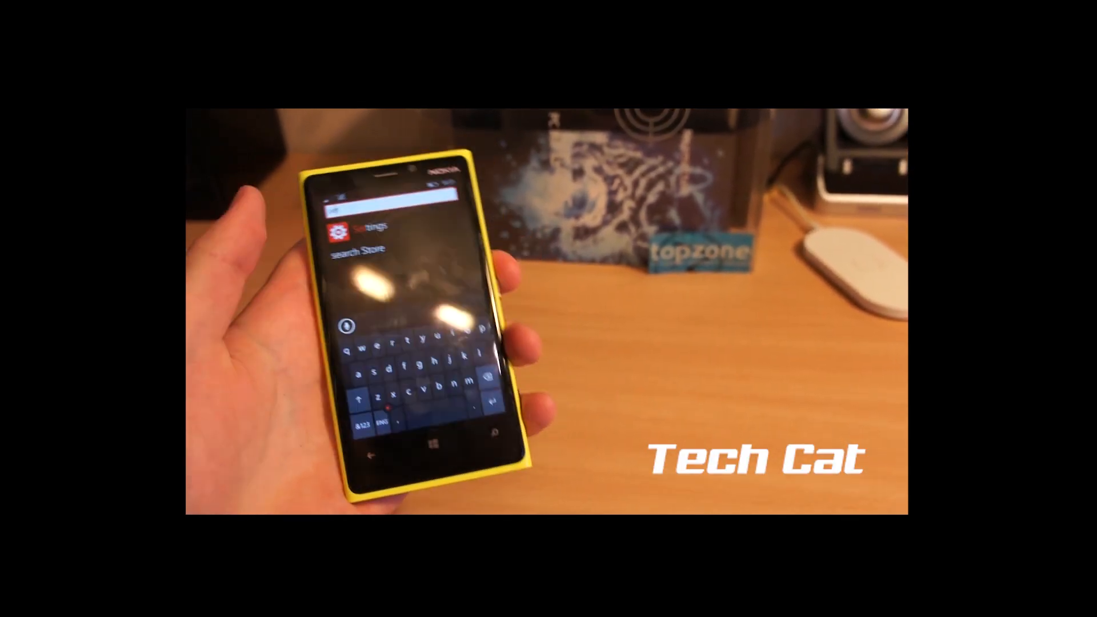
Open Settings from the phone search results.
left_click(363, 227)
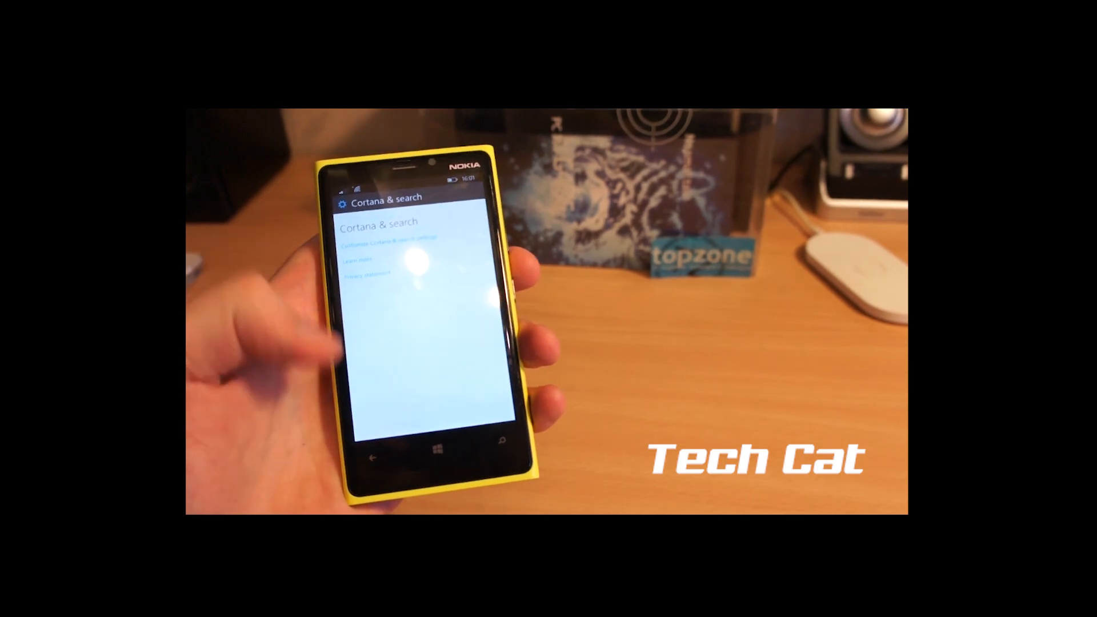